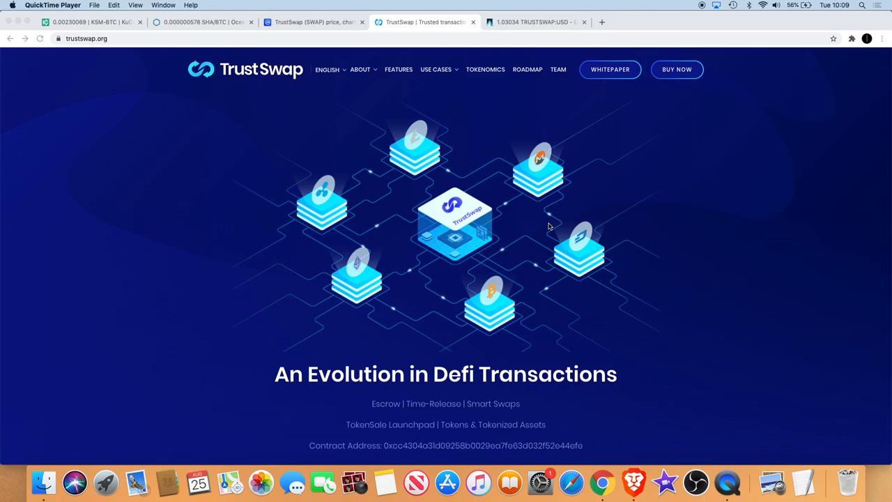
{"action": "mouse_move", "coordinate": [497, 242]}
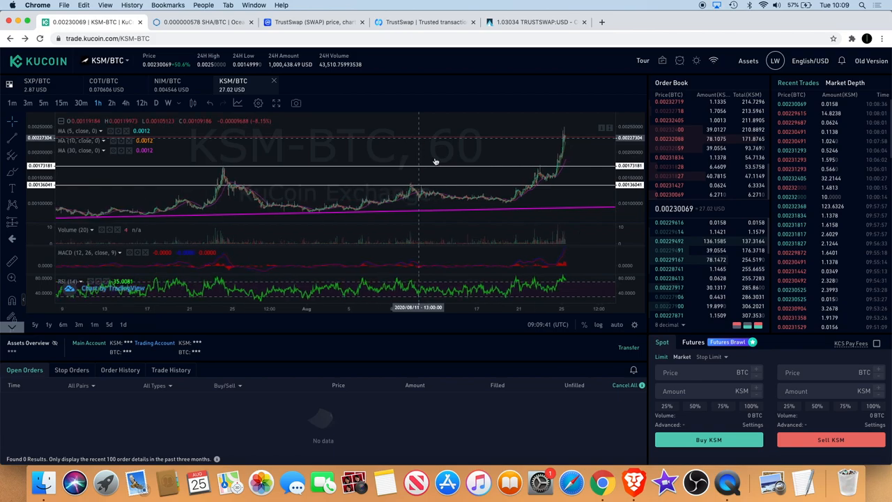
{"action": "mouse_move", "coordinate": [244, 170]}
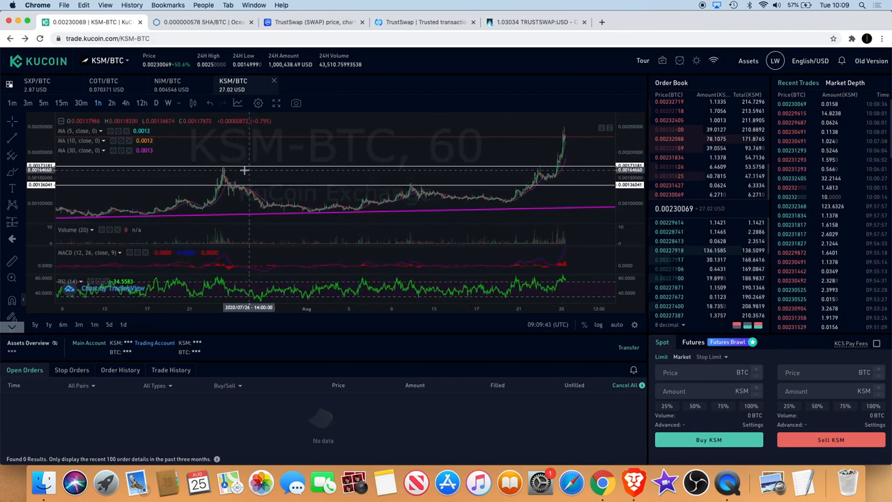
{"action": "mouse_move", "coordinate": [533, 171]}
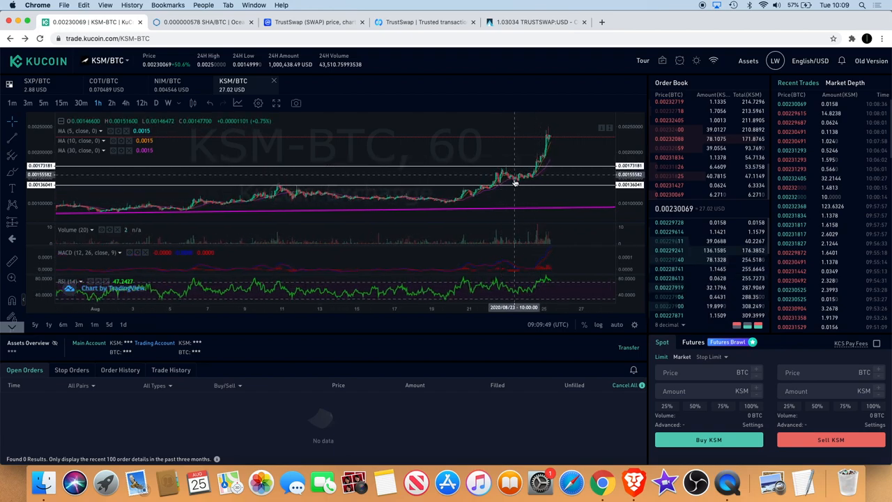
{"action": "mouse_move", "coordinate": [509, 167]}
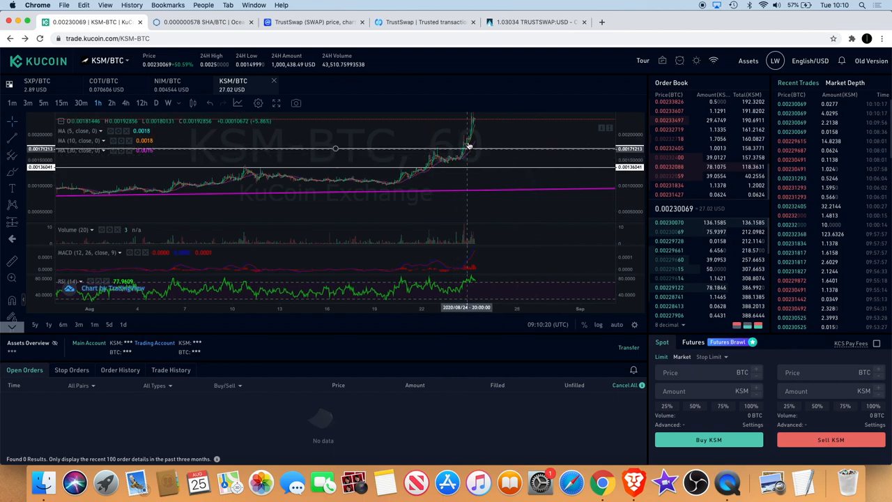
{"action": "mouse_move", "coordinate": [464, 139]}
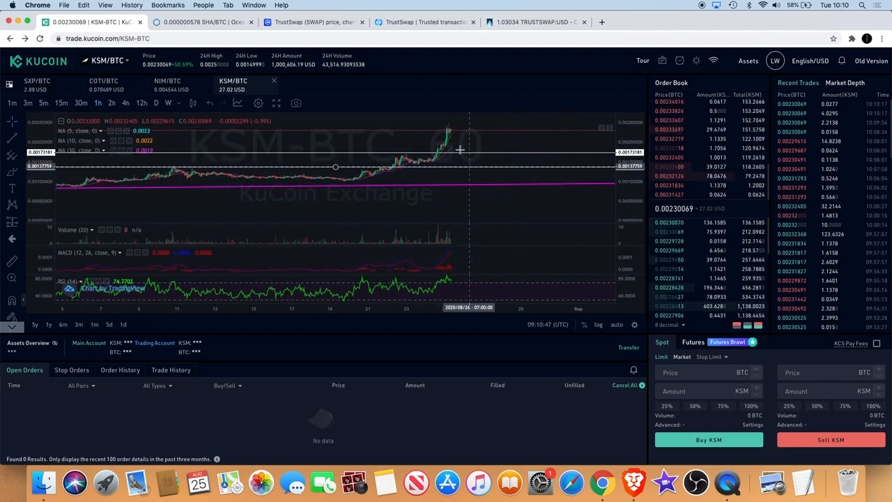
{"action": "mouse_move", "coordinate": [493, 170]}
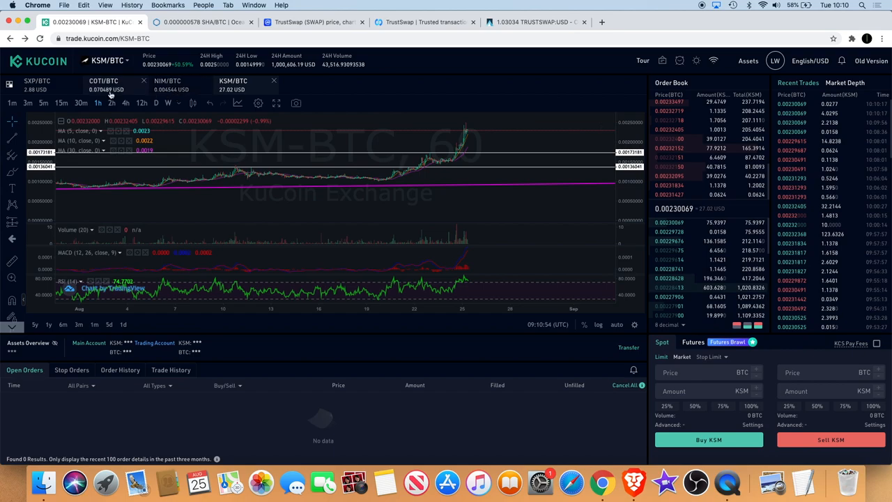
Switch to the OceanEx SHA/BTC tab showing its hourly candlestick chart.
{"action": "left_click", "coordinate": [202, 21]}
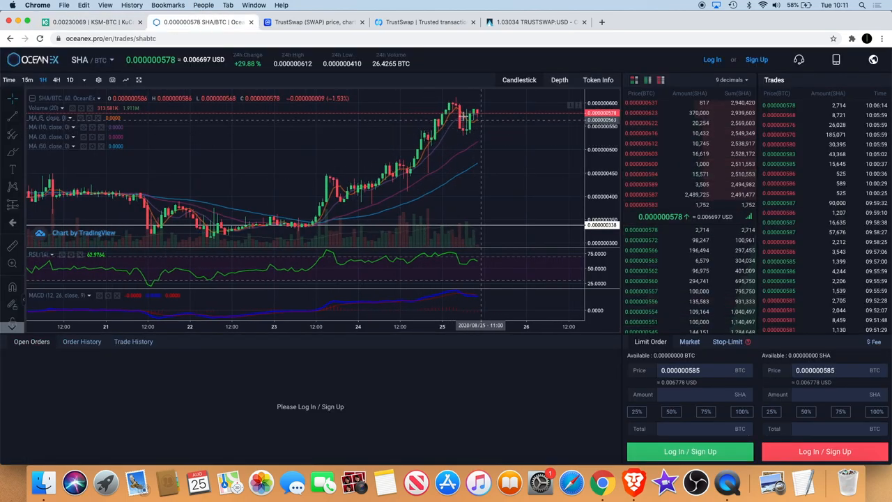
{"action": "mouse_move", "coordinate": [464, 117]}
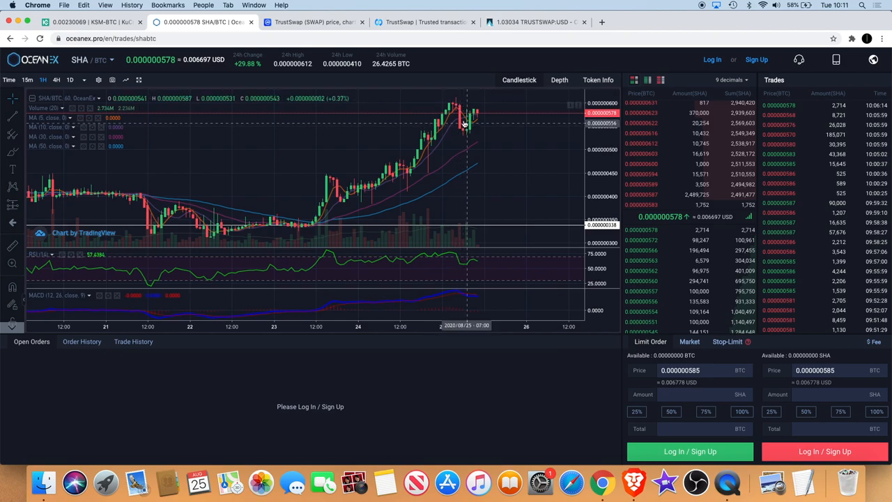
{"action": "mouse_move", "coordinate": [468, 142]}
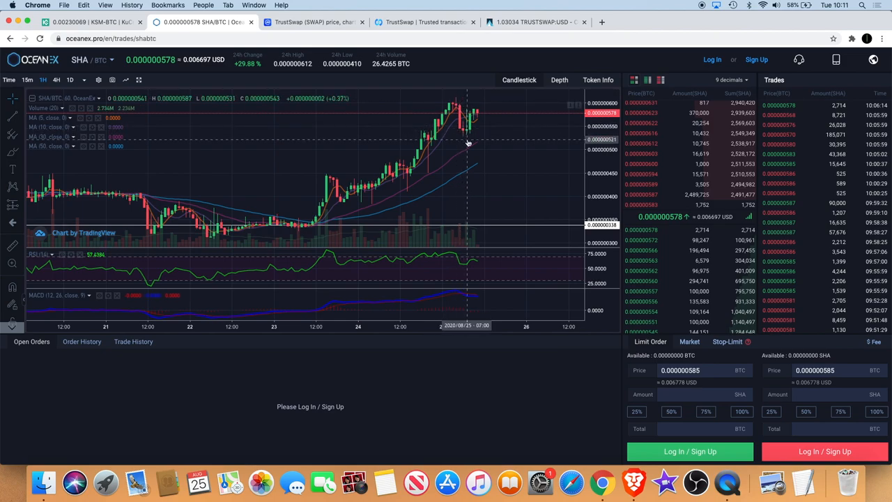
{"action": "mouse_move", "coordinate": [494, 167]}
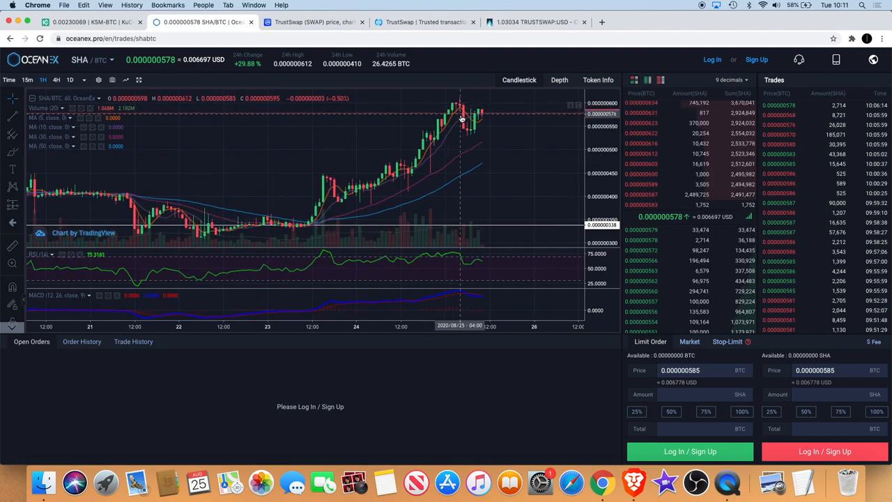
{"action": "mouse_move", "coordinate": [467, 119]}
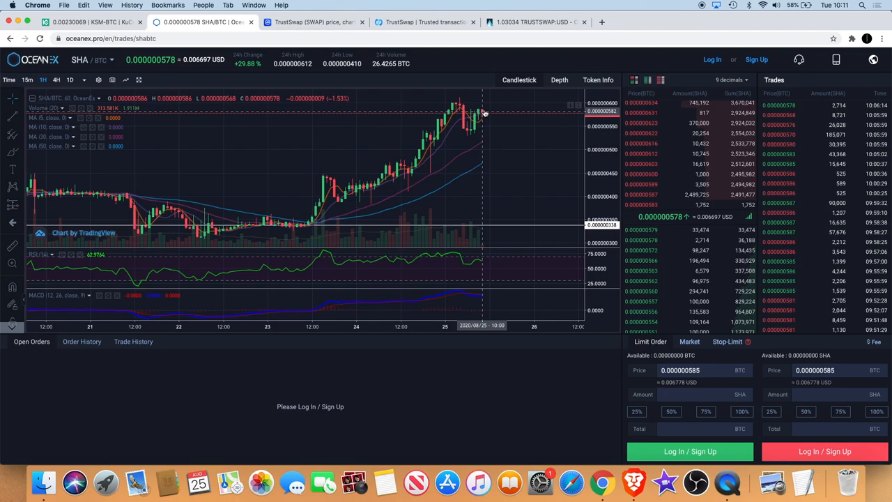
{"action": "mouse_move", "coordinate": [492, 115]}
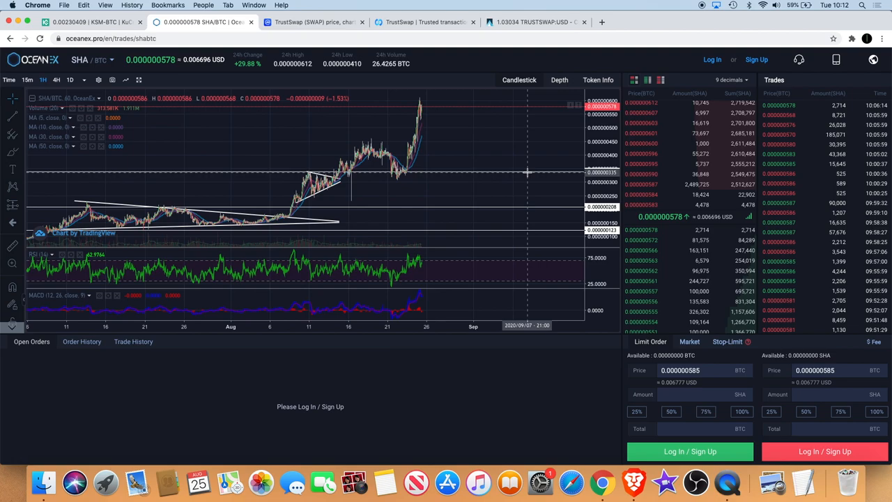
{"action": "mouse_move", "coordinate": [450, 111]}
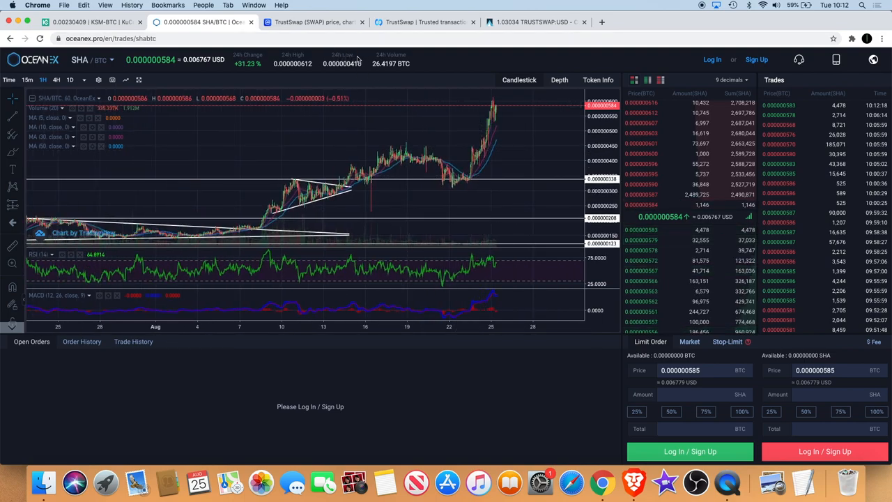
Open the CoinMarketCap TrustSwap tab and scroll down to the TrustSwap Charts section.
{"action": "left_click", "coordinate": [313, 22]}
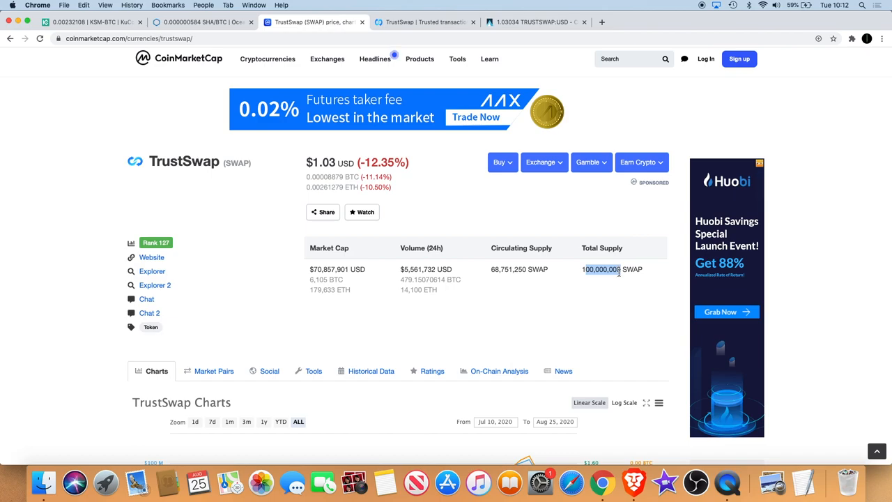
{"action": "scroll", "scroll_direction": "down", "scroll_amount": 3}
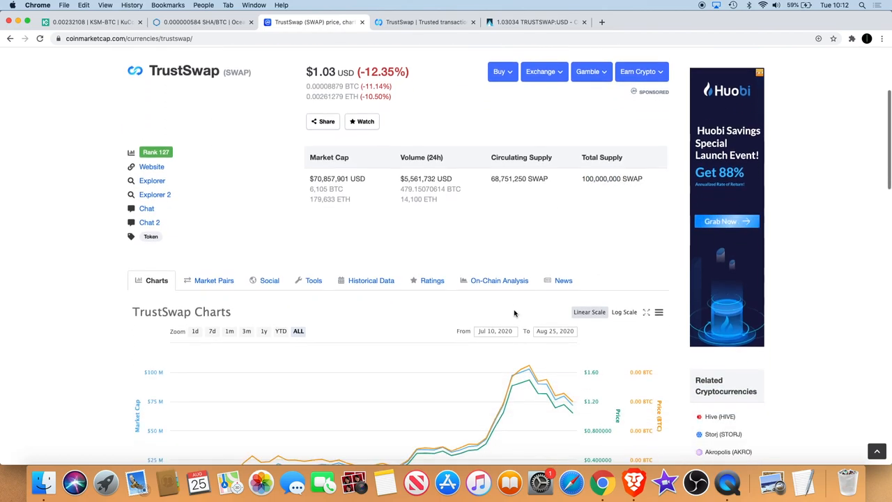
{"action": "scroll", "scroll_direction": "down", "scroll_amount": 3}
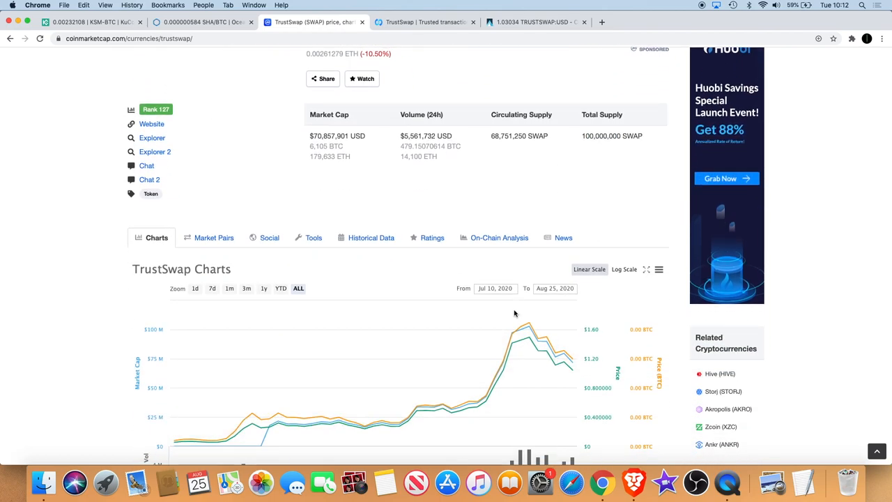
{"action": "scroll", "scroll_direction": "down", "scroll_amount": 3}
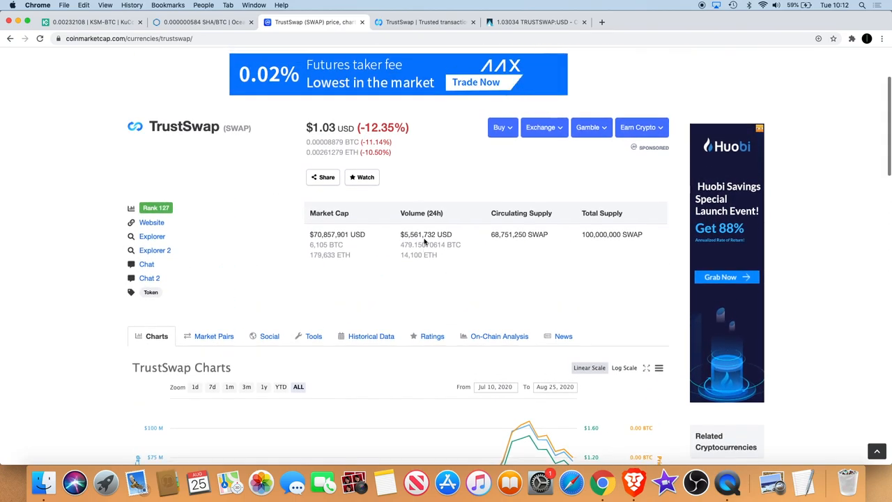
{"action": "scroll", "scroll_direction": "down", "scroll_amount": 3}
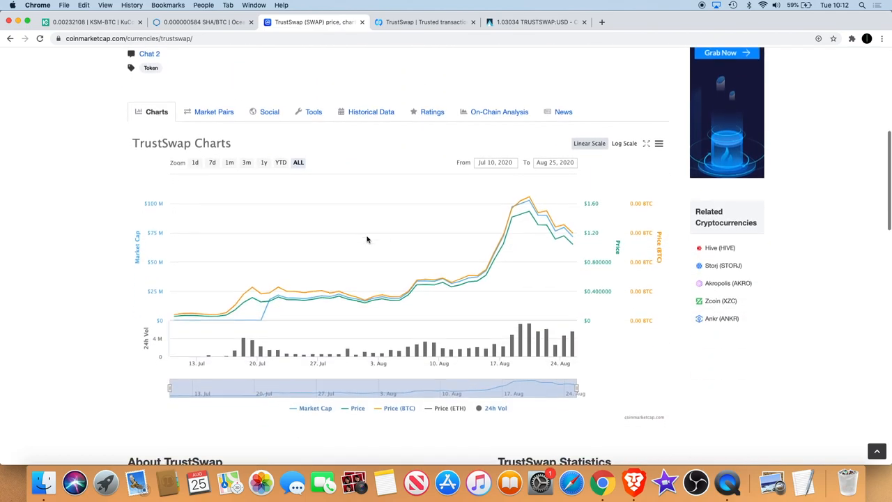
{"action": "scroll", "scroll_direction": "down", "scroll_amount": 3}
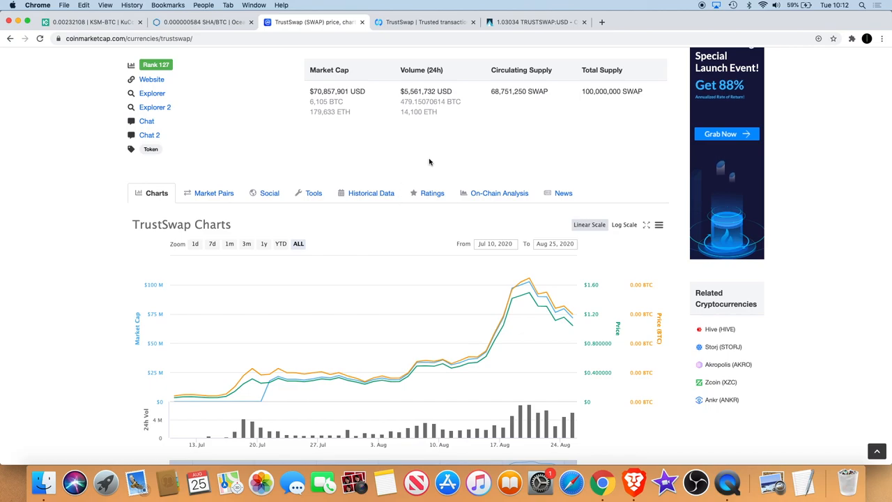
{"action": "scroll", "scroll_direction": "down", "scroll_amount": 3}
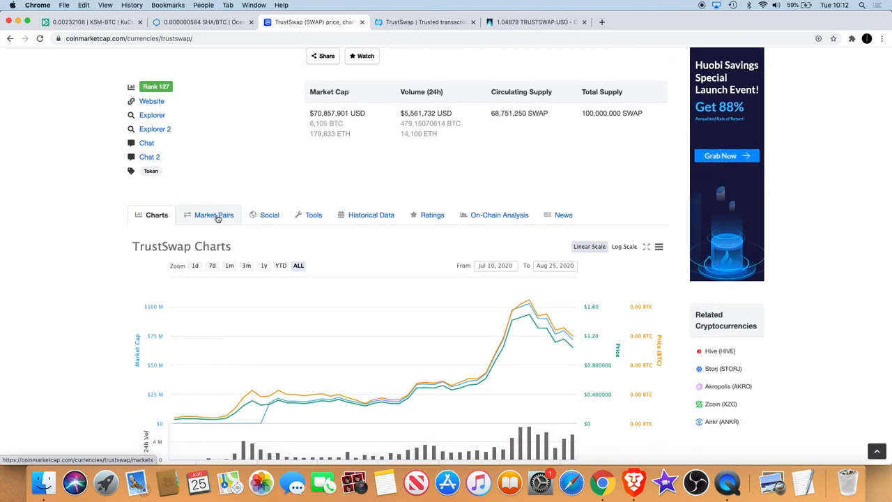
Open TrustSwap's Market Pairs and scroll the table to exchanges like Hotbit SWAP/USDT.
{"action": "left_click", "coordinate": [213, 215]}
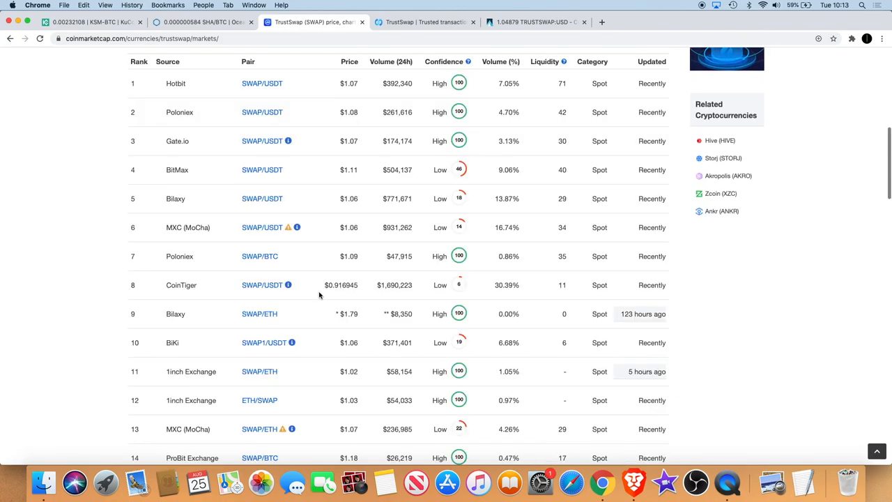
{"action": "scroll", "scroll_direction": "up", "scroll_amount": 3}
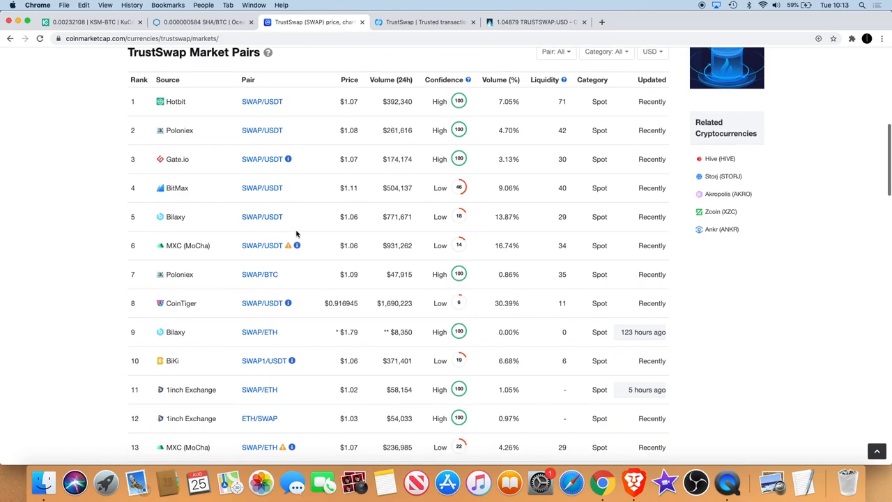
{"action": "scroll", "scroll_direction": "down", "scroll_amount": 3}
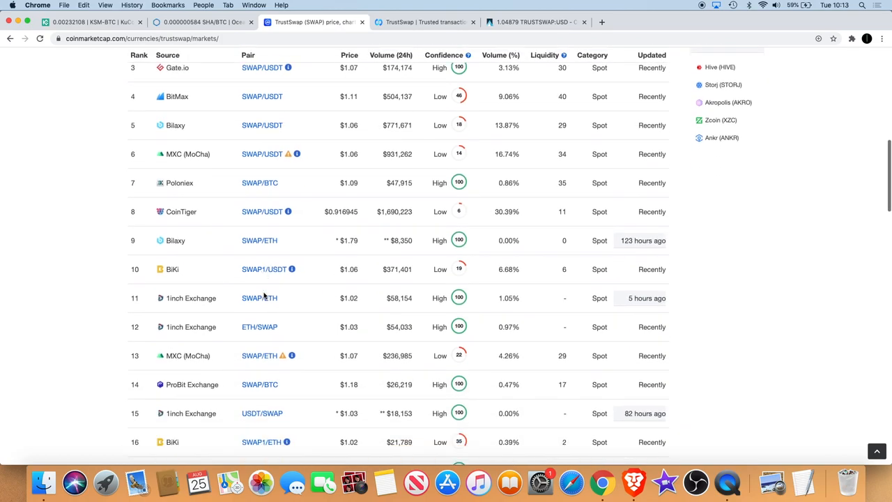
{"action": "scroll", "scroll_direction": "down", "scroll_amount": 3}
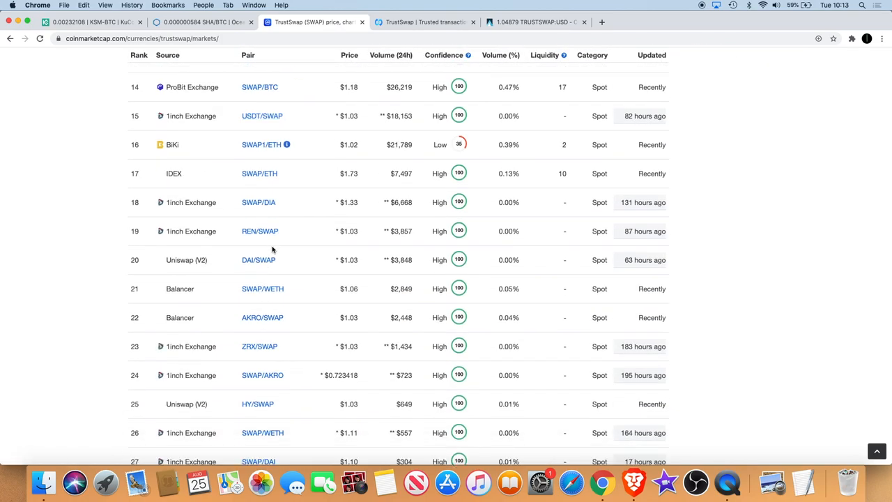
{"action": "scroll", "scroll_direction": "down", "scroll_amount": 3}
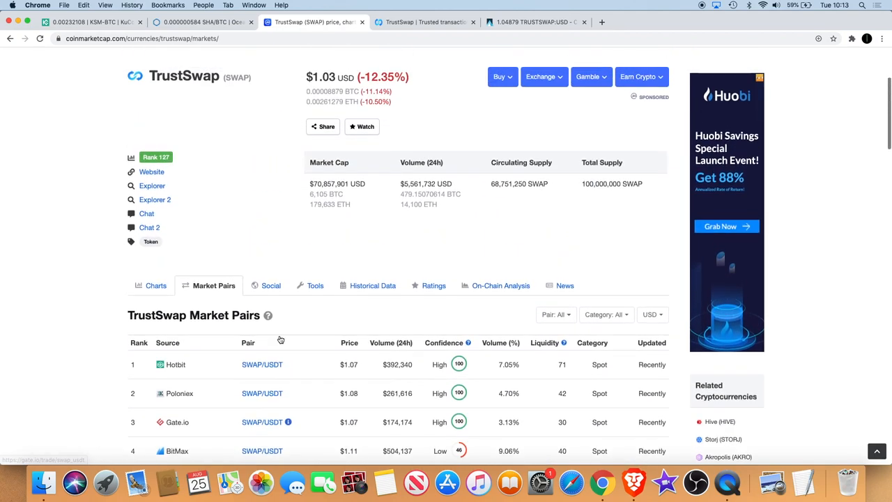
{"action": "scroll", "scroll_direction": "down", "scroll_amount": 3}
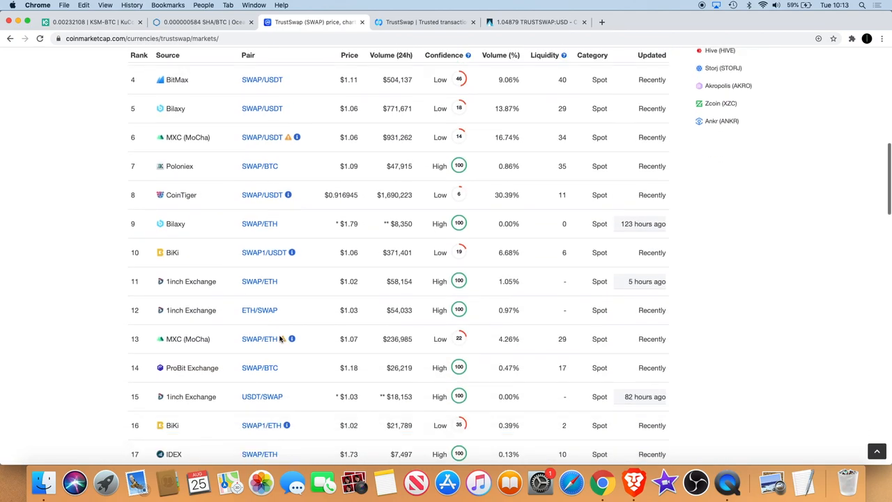
{"action": "scroll", "scroll_direction": "down", "scroll_amount": 3}
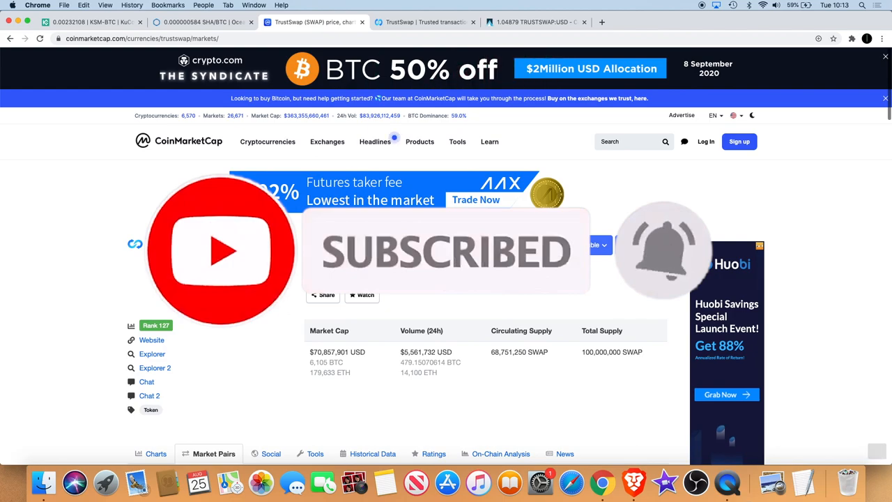
Return to trustswap.org and scroll to CEO Jeff Kirdeikis's Background story.
{"action": "left_click", "coordinate": [425, 21]}
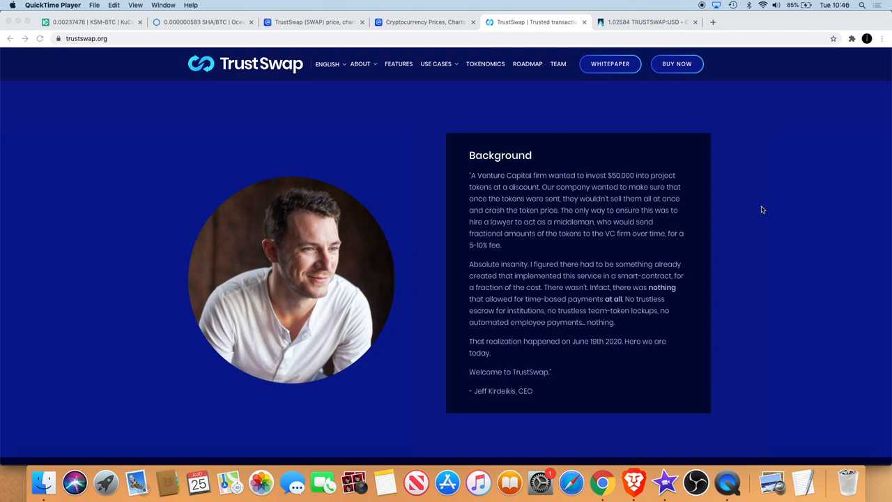
{"action": "mouse_move", "coordinate": [552, 232]}
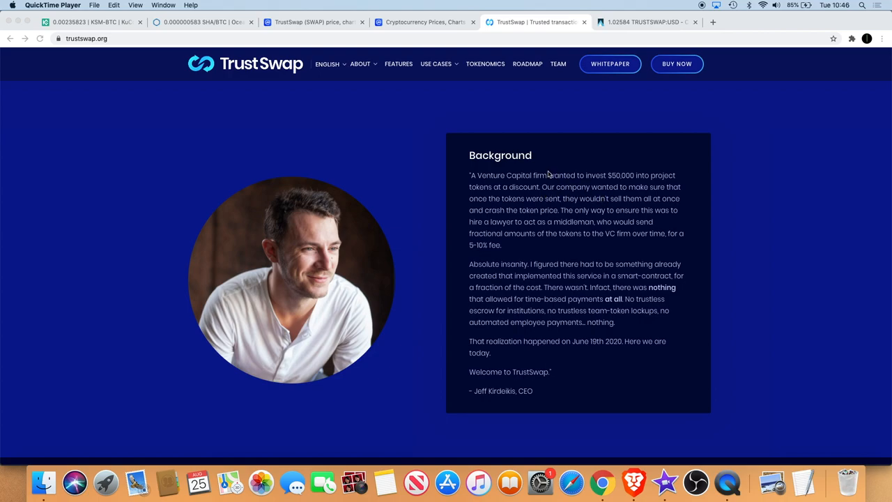
{"action": "mouse_move", "coordinate": [575, 191]}
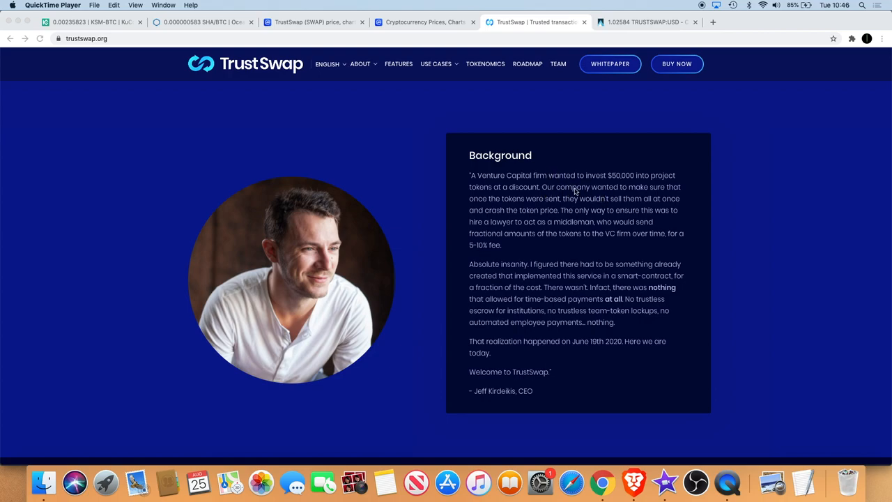
{"action": "mouse_move", "coordinate": [624, 191]}
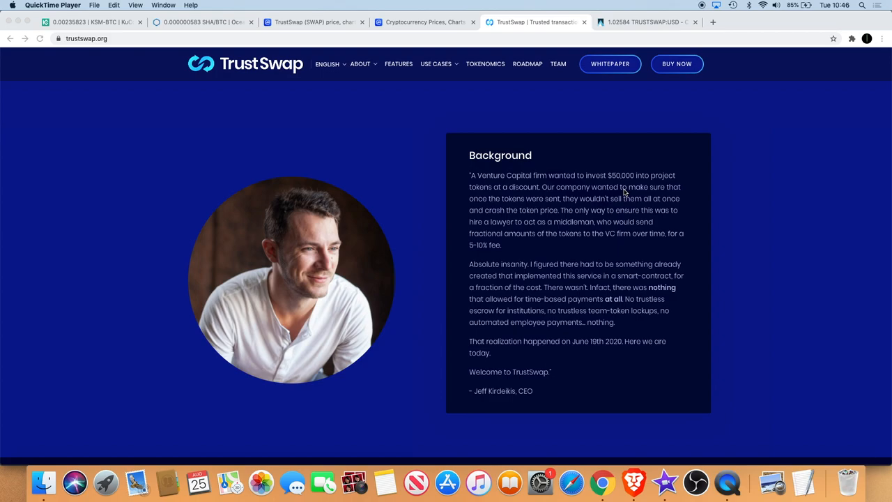
{"action": "mouse_move", "coordinate": [634, 195]}
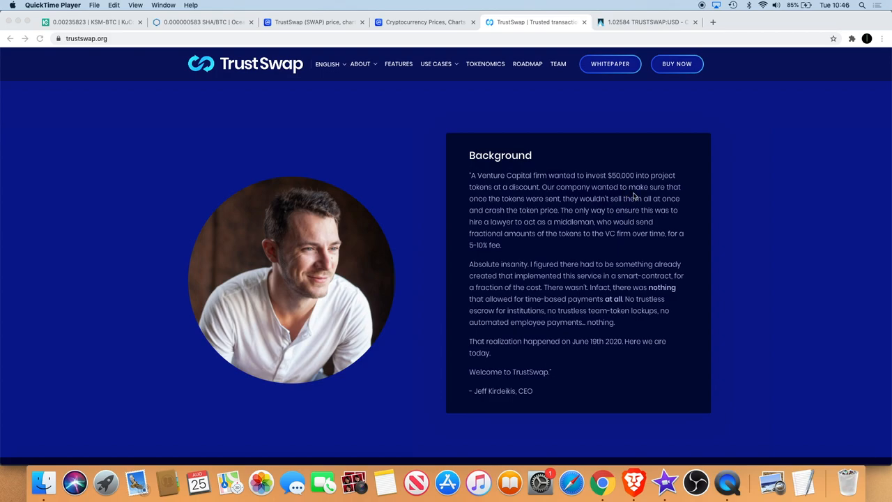
{"action": "mouse_move", "coordinate": [607, 206]}
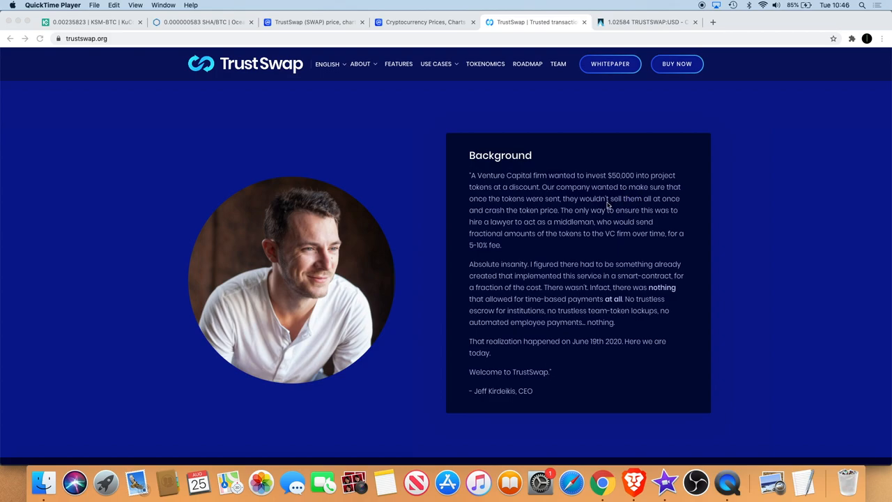
{"action": "mouse_move", "coordinate": [584, 222]}
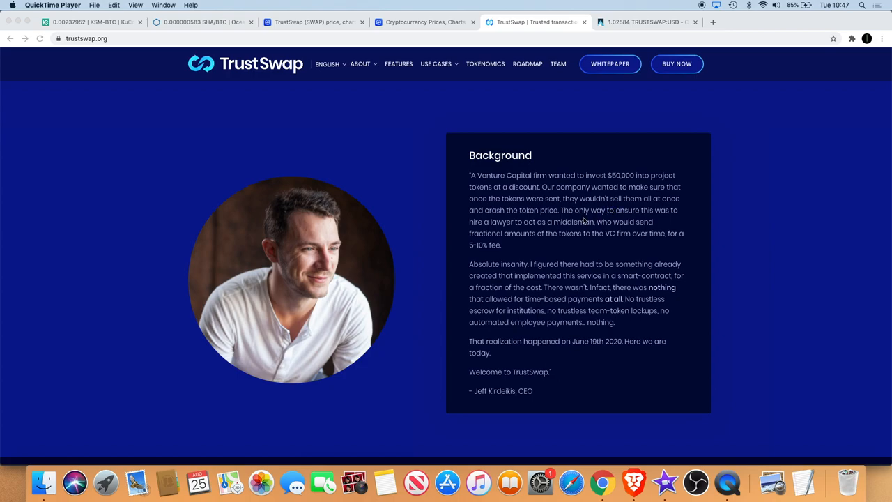
{"action": "mouse_move", "coordinate": [556, 203]}
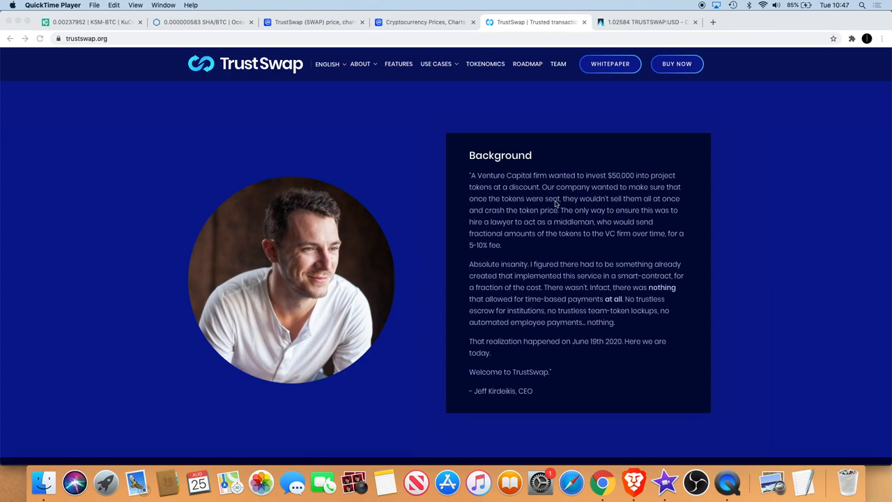
{"action": "mouse_move", "coordinate": [682, 232]}
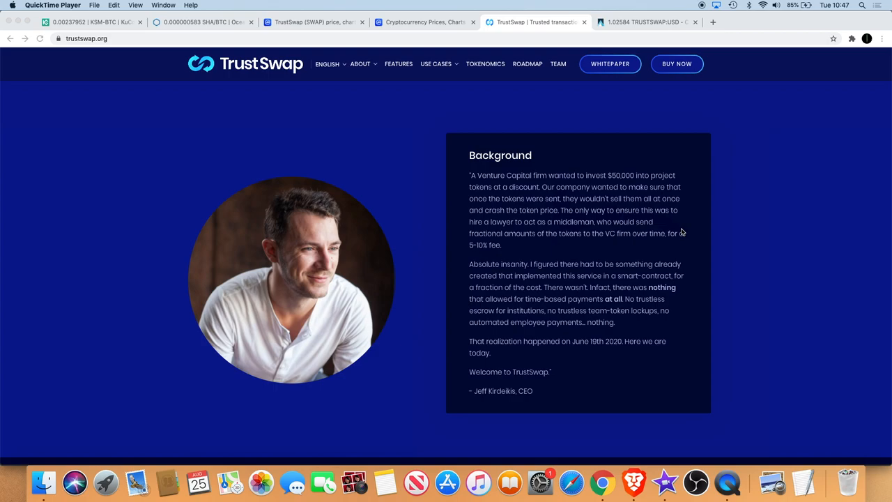
{"action": "mouse_move", "coordinate": [682, 244]}
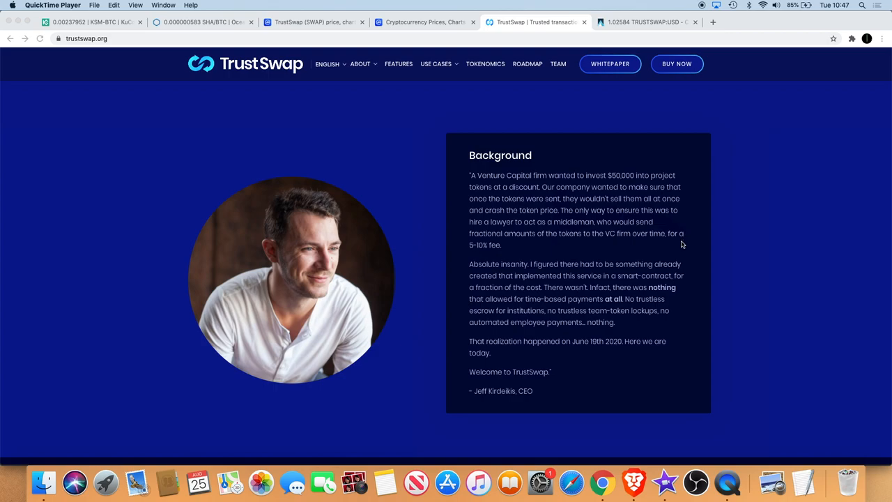
{"action": "scroll", "scroll_direction": "down", "scroll_amount": 3}
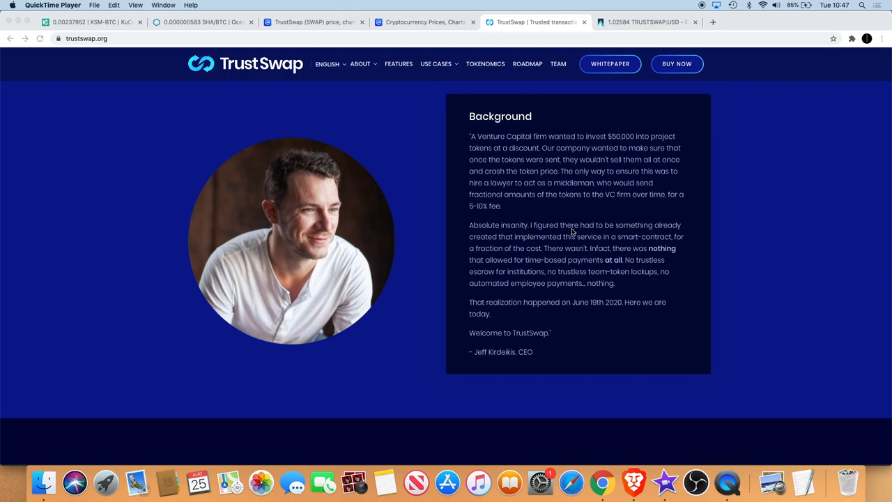
{"action": "mouse_move", "coordinate": [554, 245]}
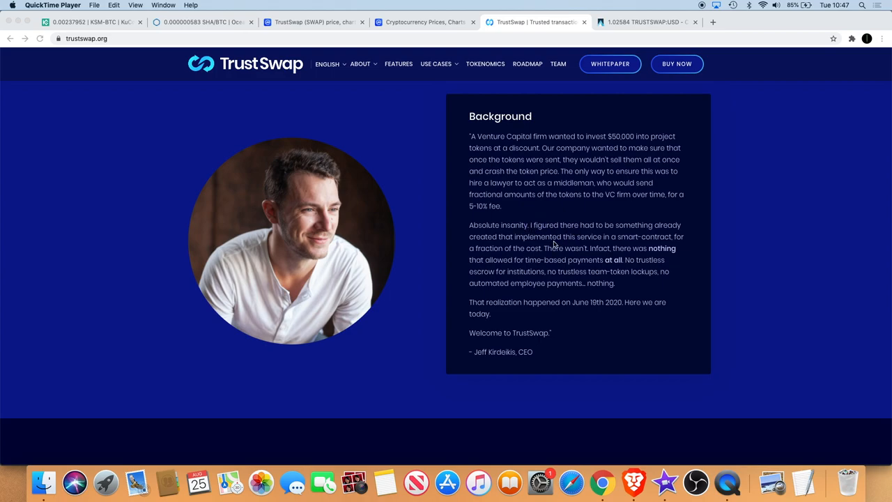
{"action": "mouse_move", "coordinate": [624, 246]}
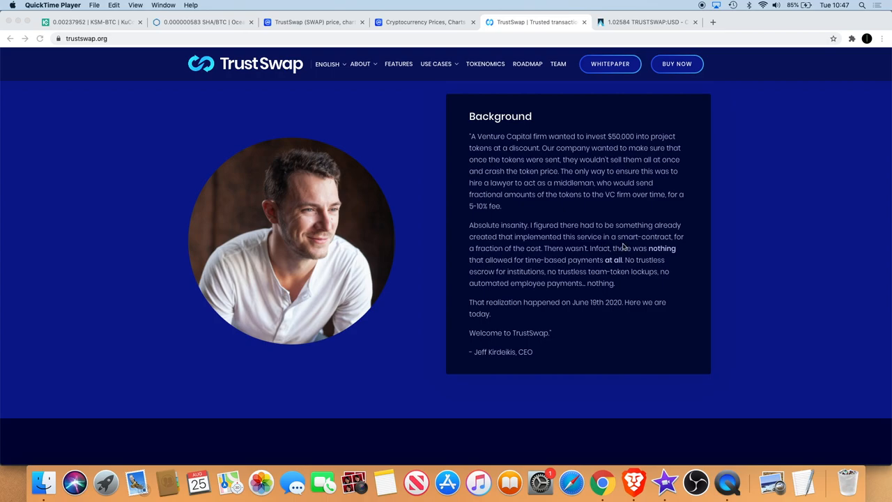
{"action": "mouse_move", "coordinate": [587, 258]}
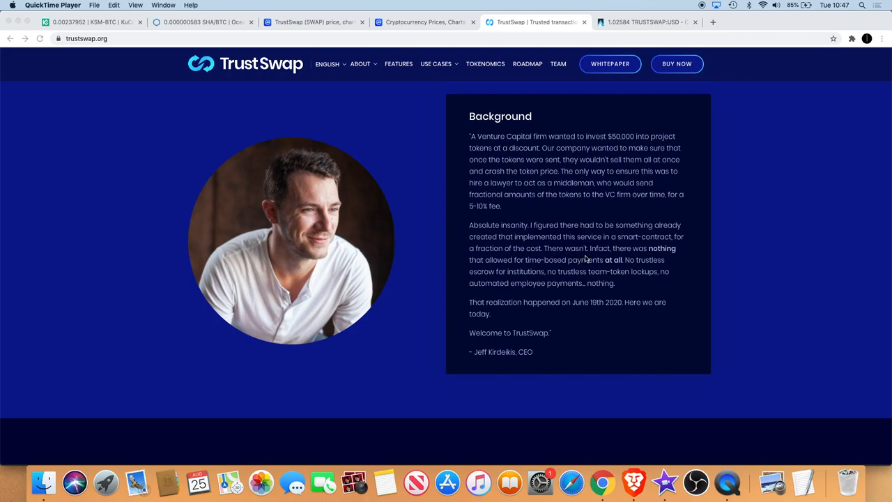
{"action": "mouse_move", "coordinate": [592, 267]}
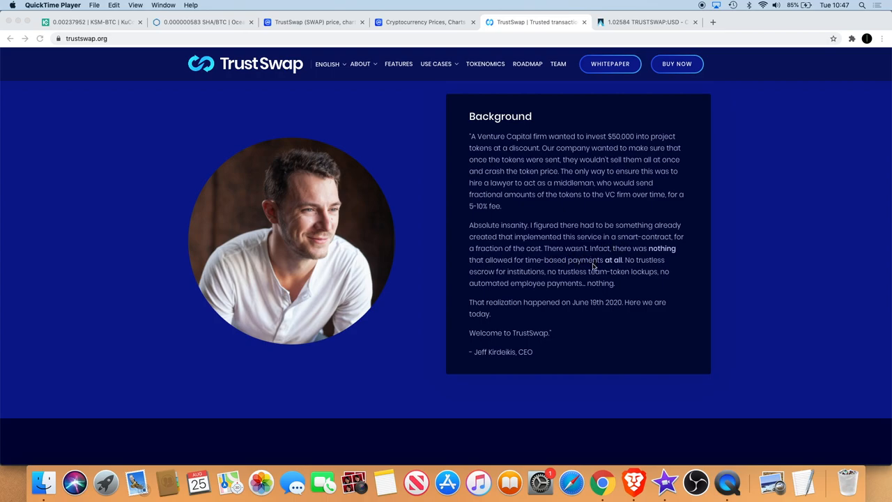
{"action": "mouse_move", "coordinate": [628, 275]}
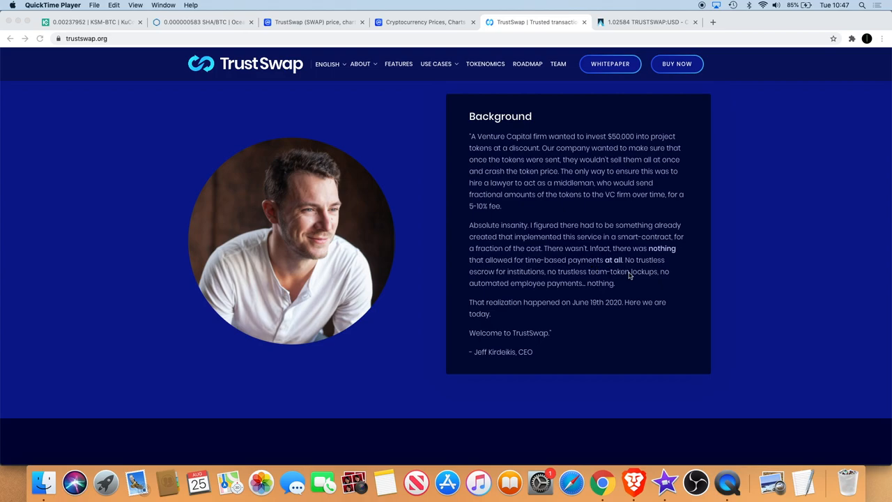
{"action": "mouse_move", "coordinate": [620, 282]}
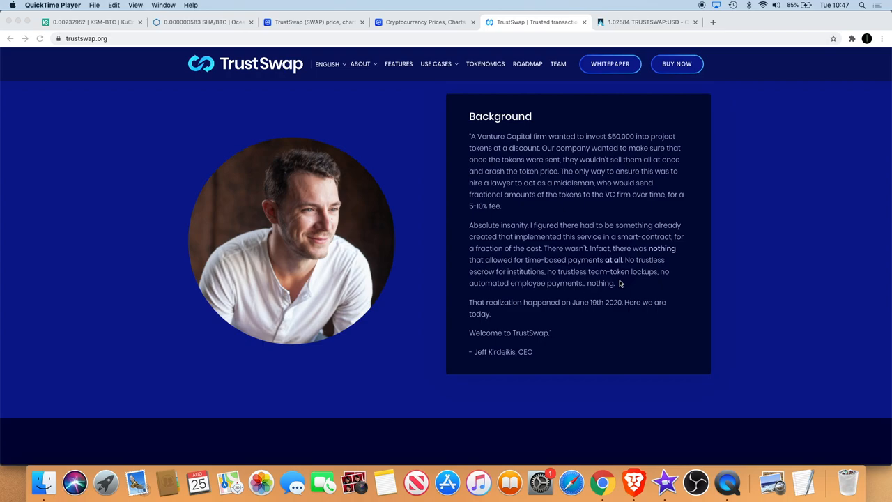
{"action": "mouse_move", "coordinate": [623, 287]}
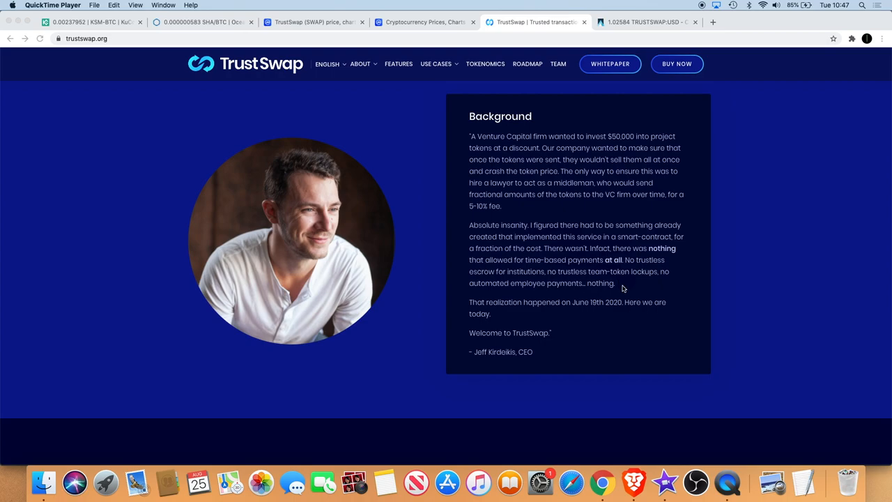
{"action": "mouse_move", "coordinate": [646, 319]}
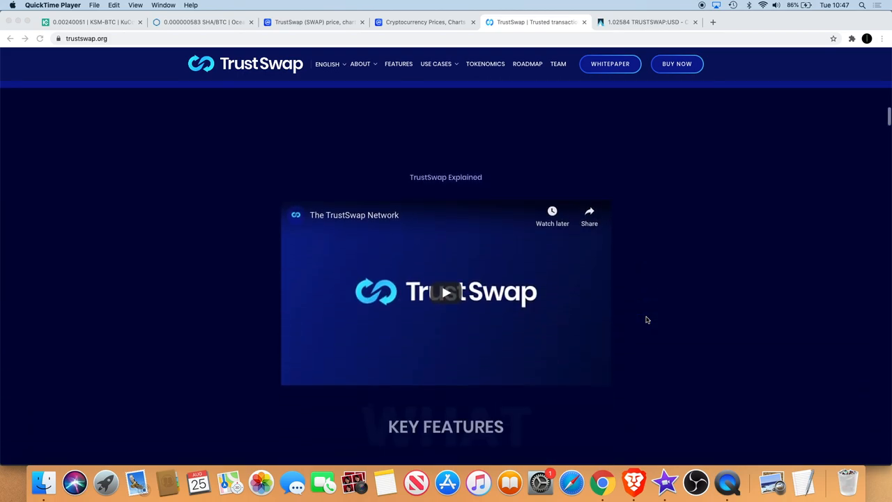
Scroll through the Key Features and Time-Released Payment sections of trustswap.org.
{"action": "scroll", "scroll_direction": "down", "scroll_amount": 3}
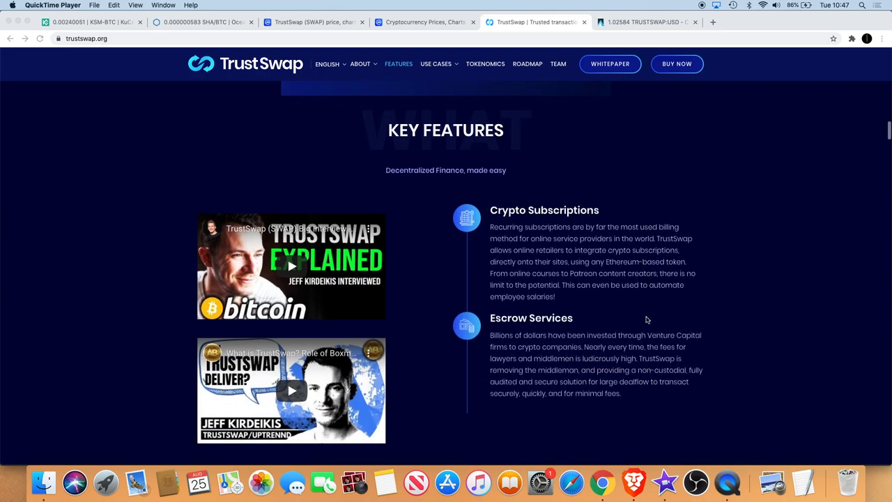
{"action": "scroll", "scroll_direction": "down", "scroll_amount": 3}
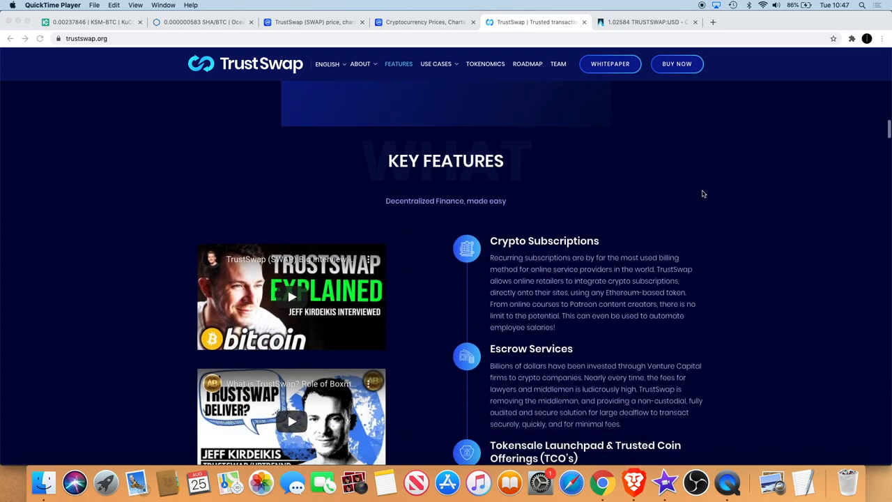
{"action": "scroll", "scroll_direction": "down", "scroll_amount": 3}
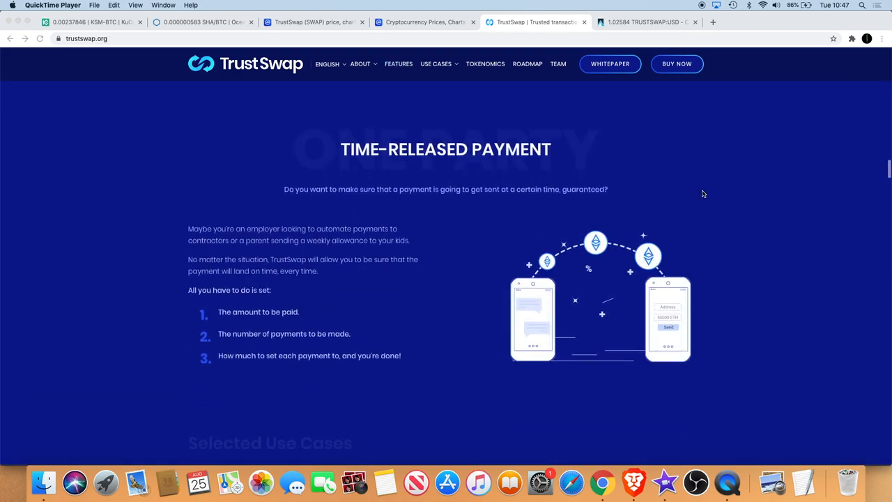
{"action": "scroll", "scroll_direction": "down", "scroll_amount": 3}
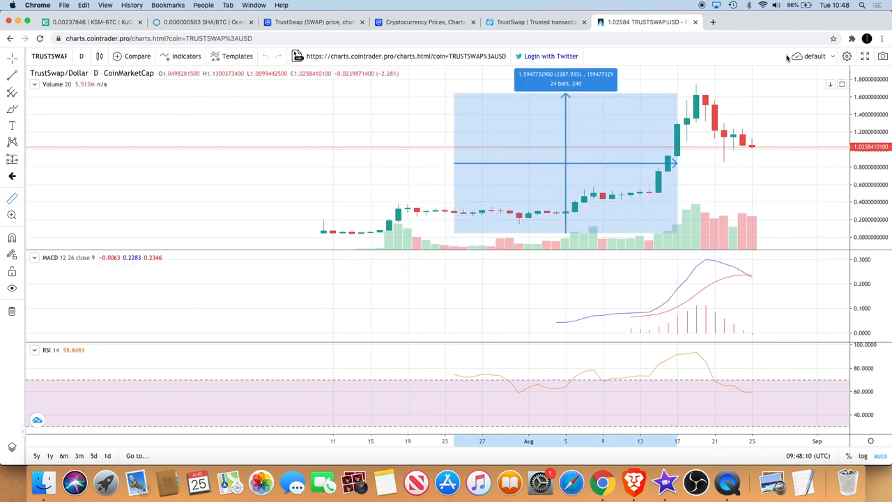
Extend the TrustSwap/Dollar measurement to 34 bars (3624.30% rise) and reframe the time axis.
{"action": "left_click_drag", "start_coordinate": [672, 163], "coordinate": [769, 158]}
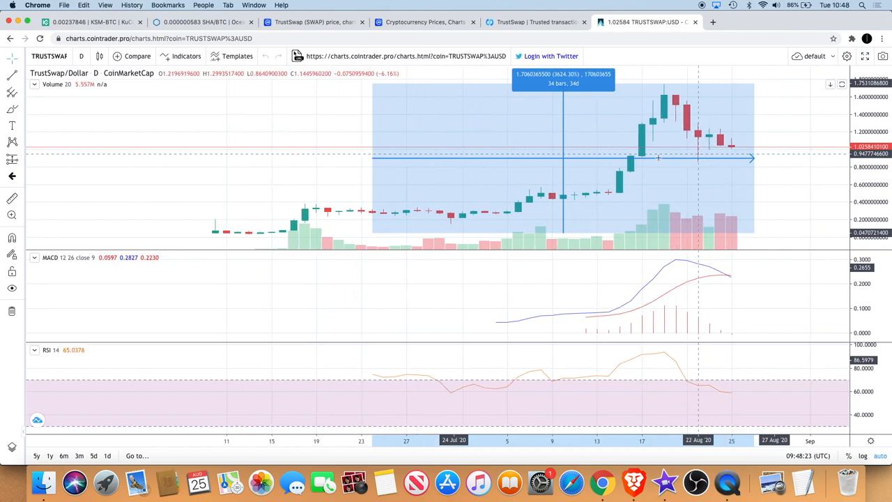
{"action": "left_click_drag", "start_coordinate": [658, 158], "coordinate": [619, 171]}
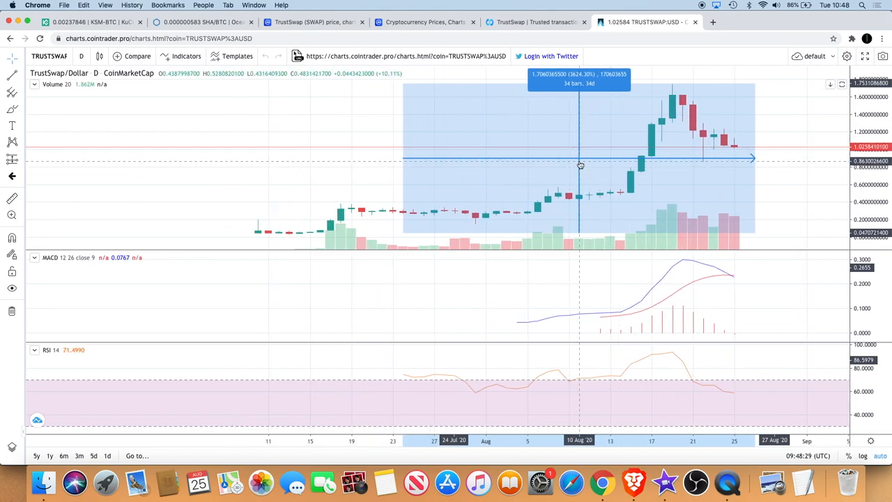
{"action": "left_click_drag", "start_coordinate": [580, 164], "coordinate": [625, 162]}
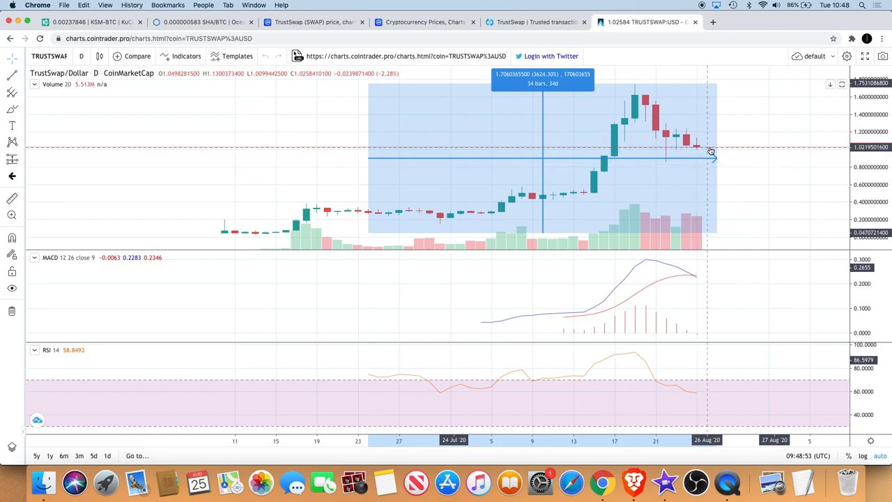
{"action": "mouse_move", "coordinate": [492, 185]}
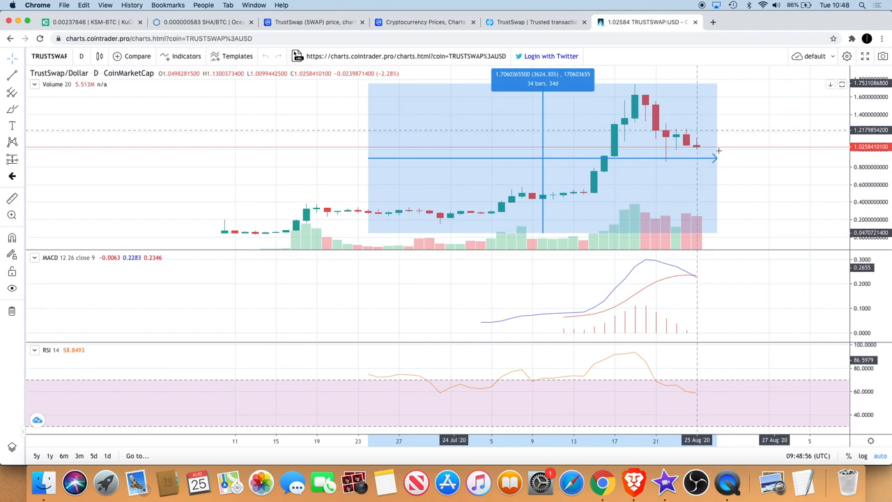
{"action": "mouse_move", "coordinate": [709, 140]}
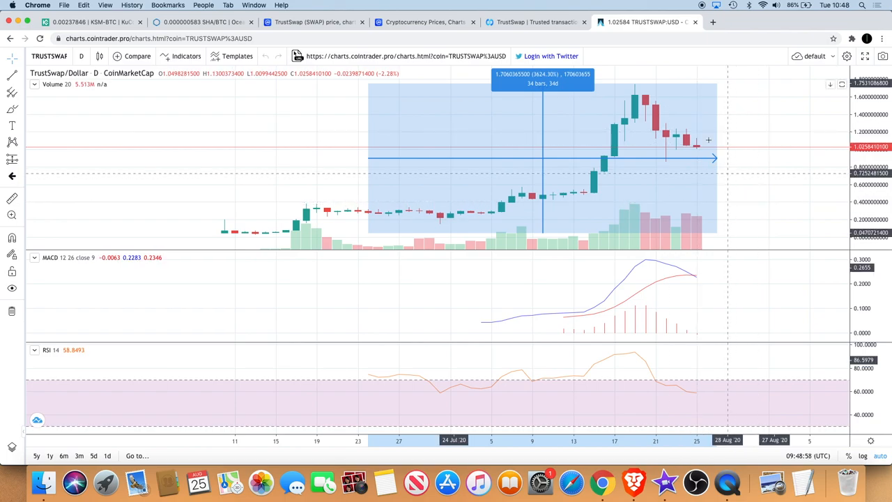
{"action": "mouse_move", "coordinate": [594, 154]}
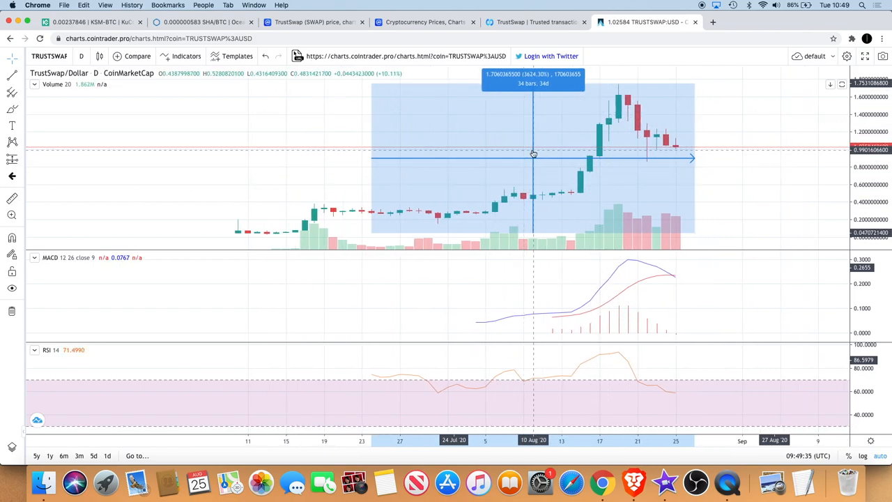
Reopen TrustSwap's CoinMarketCap market pairs, scroll the list, and return to the $1.02 summary.
{"action": "left_click", "coordinate": [313, 22]}
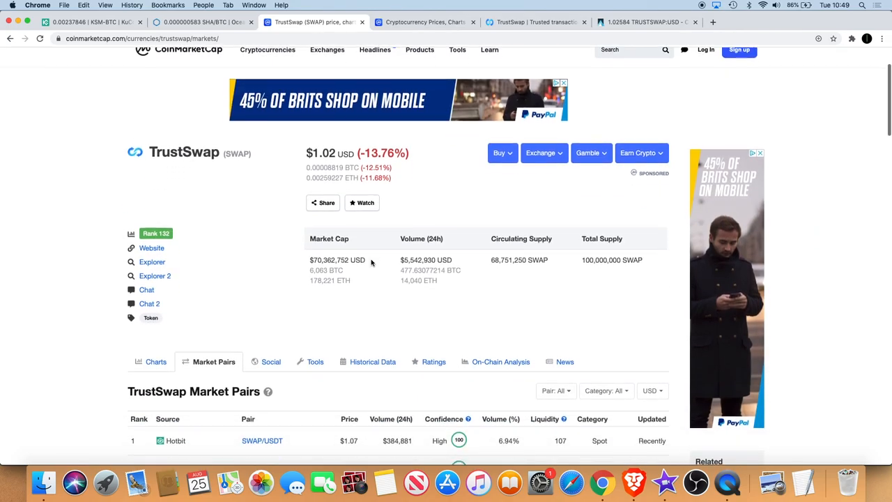
{"action": "scroll", "scroll_direction": "down", "scroll_amount": 3}
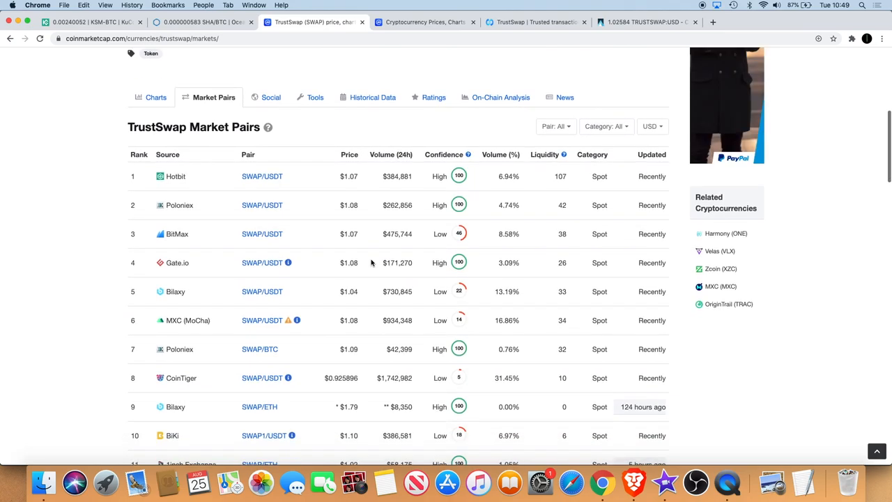
{"action": "scroll", "scroll_direction": "up", "scroll_amount": 3}
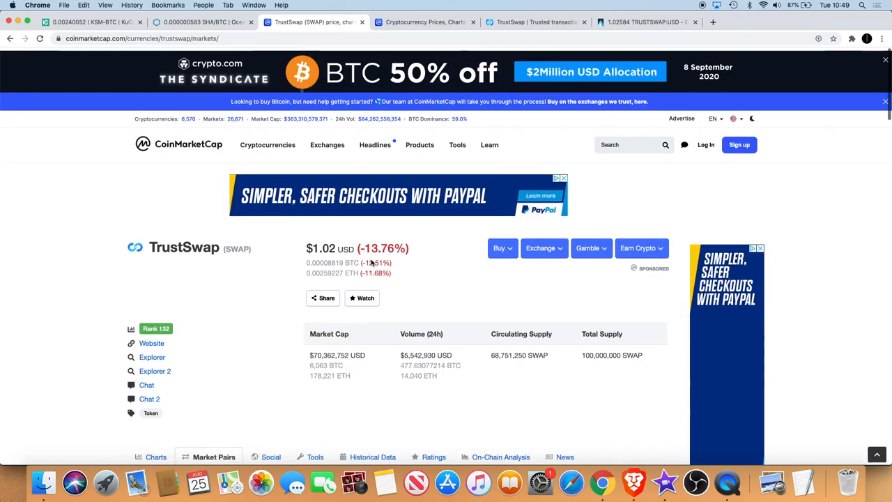